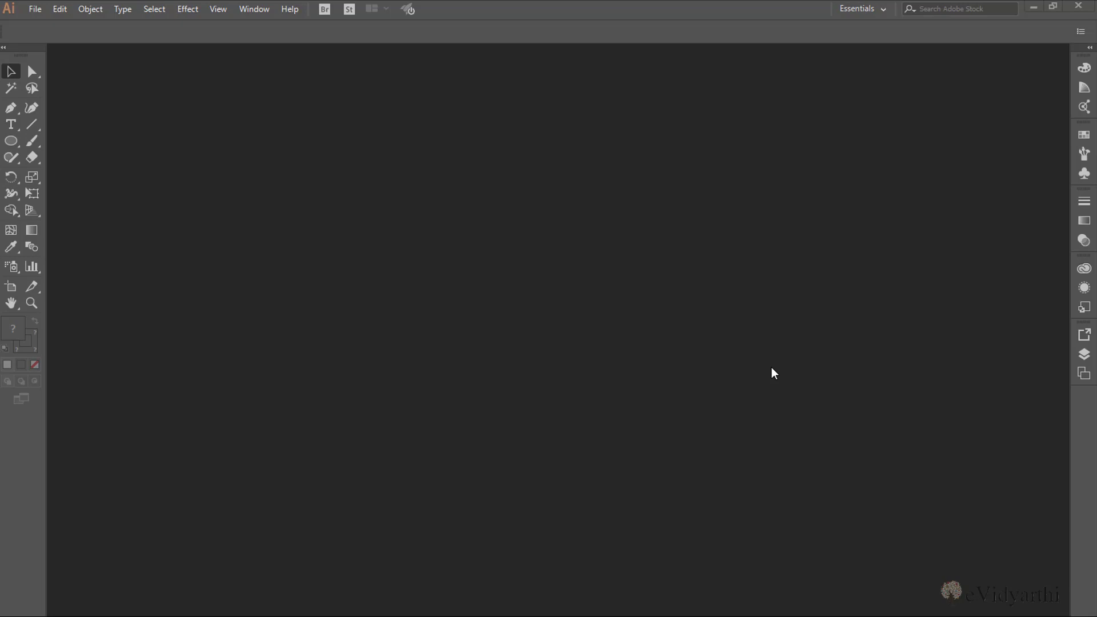
- Uncheck Enable Rubber Band for Pen Tool in Selection & Anchor Display preferences
{"action": "left_click", "coordinate": [60, 9]}
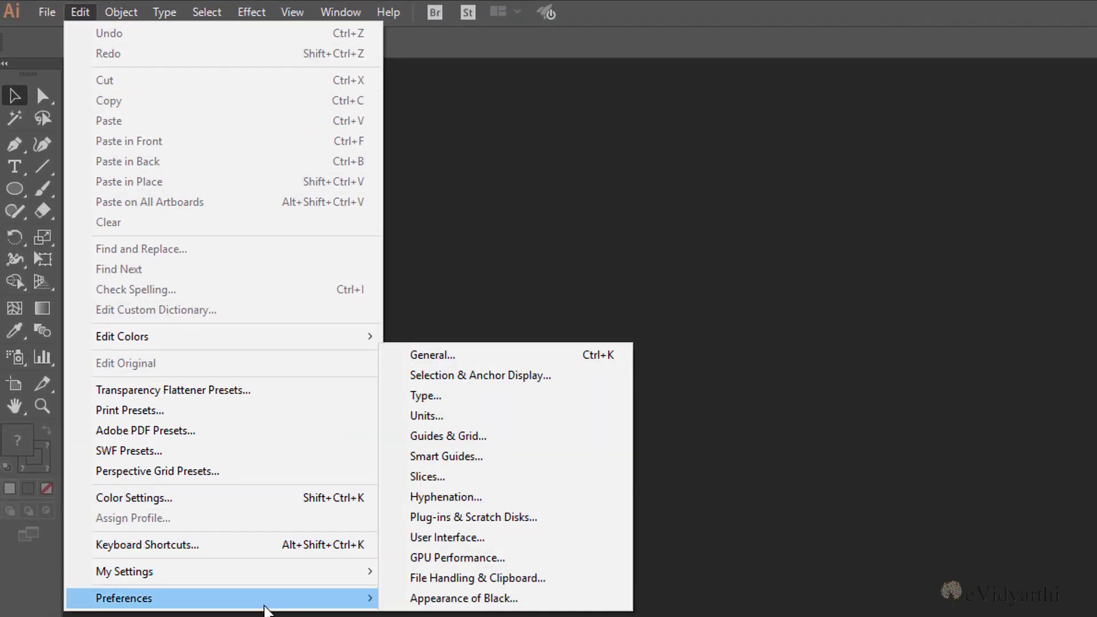
{"action": "mouse_move", "coordinate": [480, 375]}
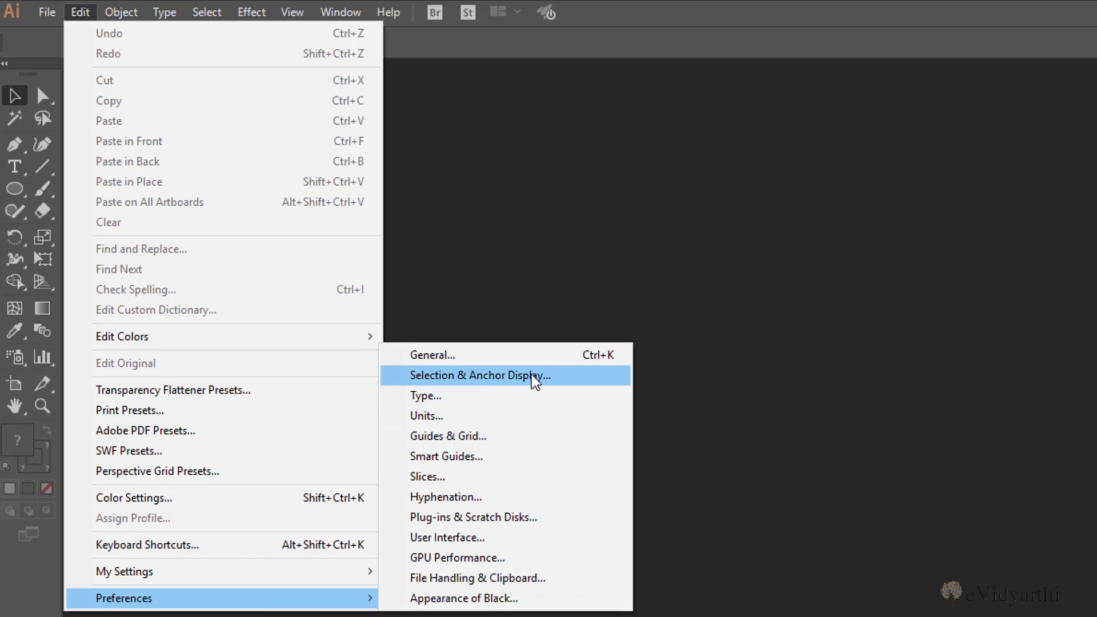
{"action": "left_click", "coordinate": [479, 376]}
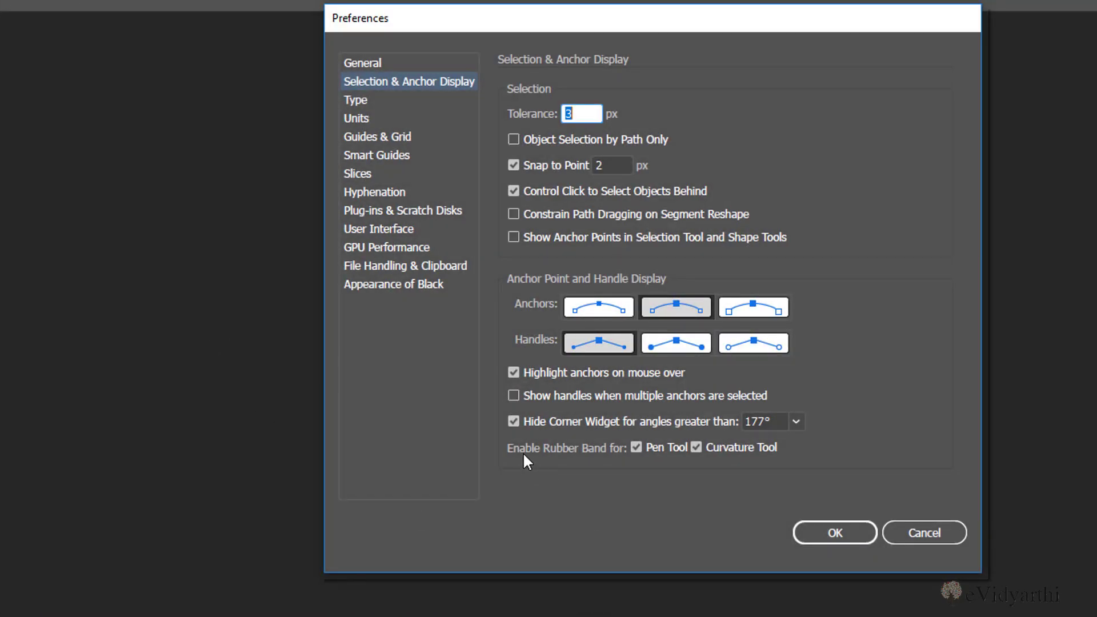
{"action": "mouse_move", "coordinate": [519, 458]}
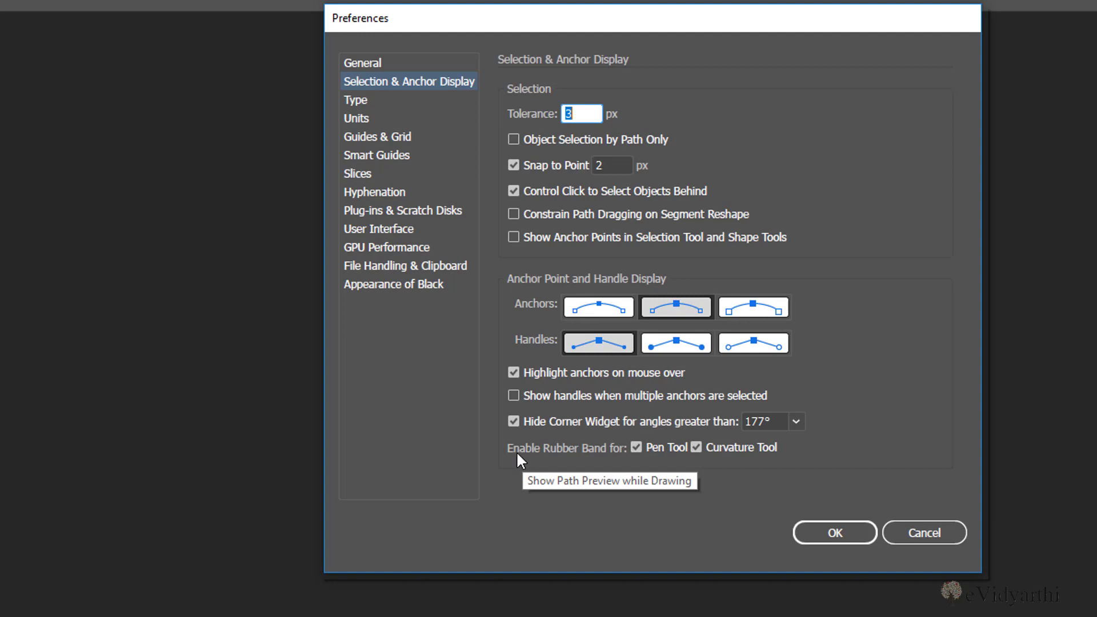
{"action": "mouse_move", "coordinate": [519, 459]}
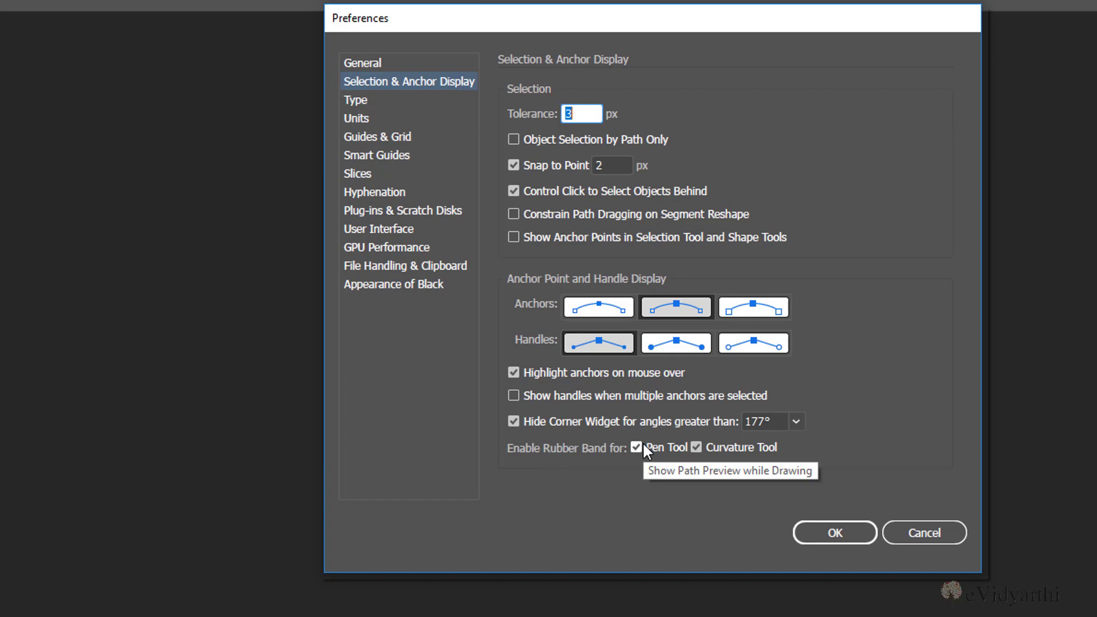
{"action": "left_click", "coordinate": [636, 447]}
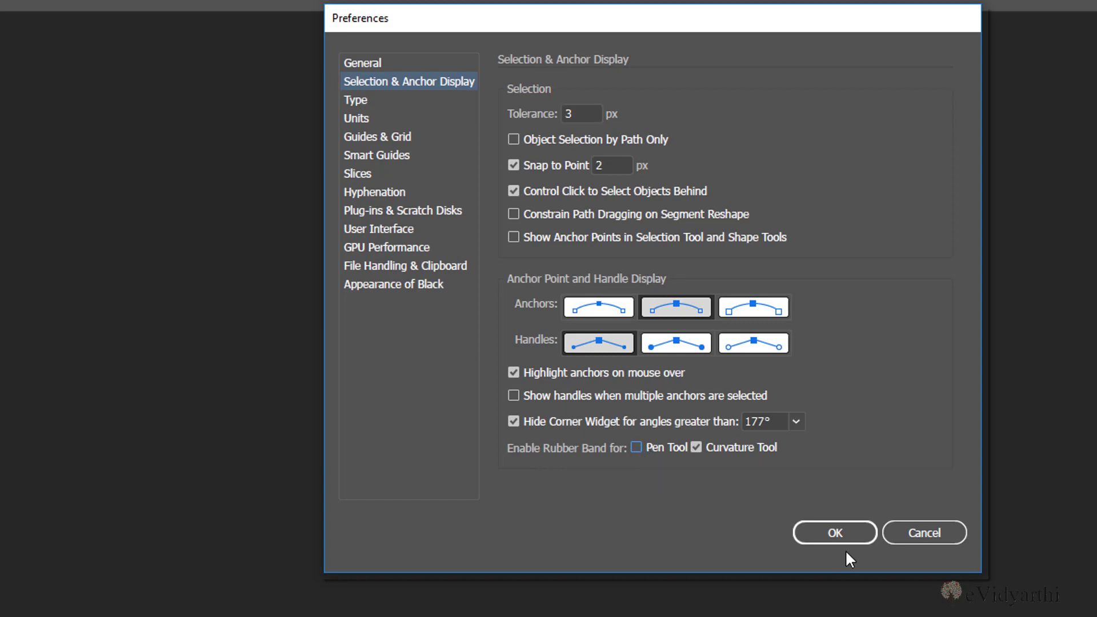
{"action": "left_click", "coordinate": [833, 533]}
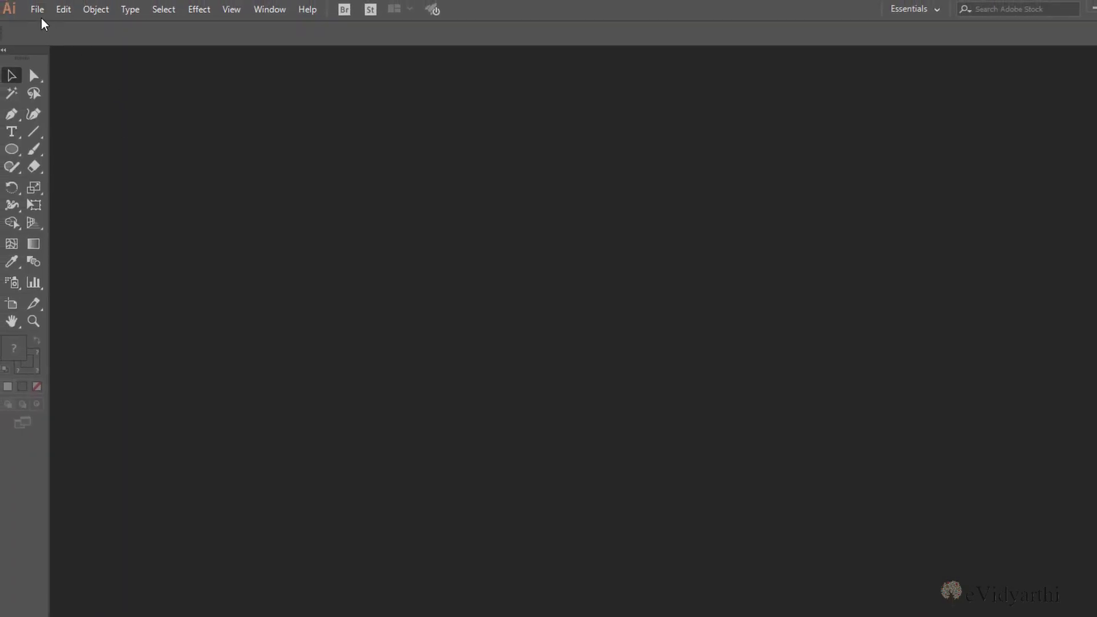
- Create a new 1366 × 768 px document from the Common preset
{"action": "left_click", "coordinate": [37, 9]}
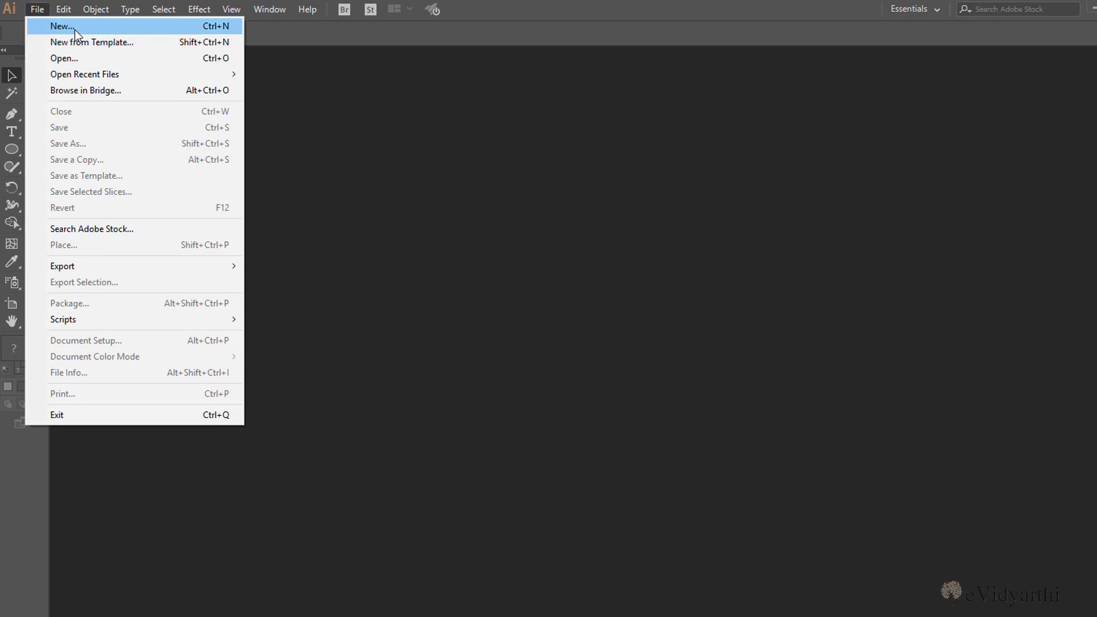
{"action": "left_click", "coordinate": [62, 26]}
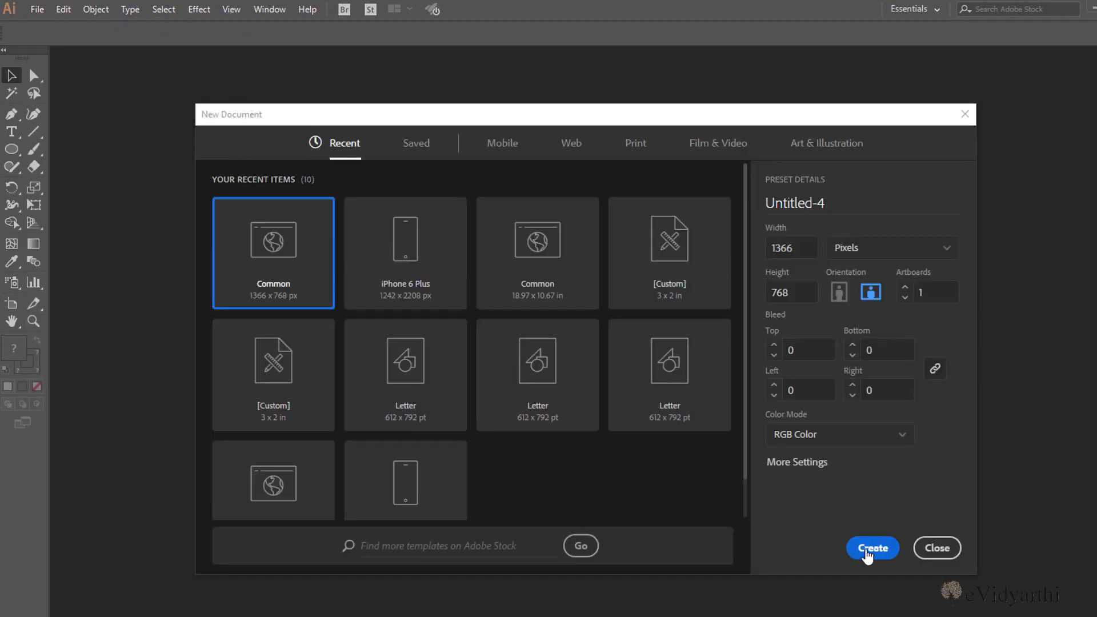
{"action": "left_click", "coordinate": [872, 548]}
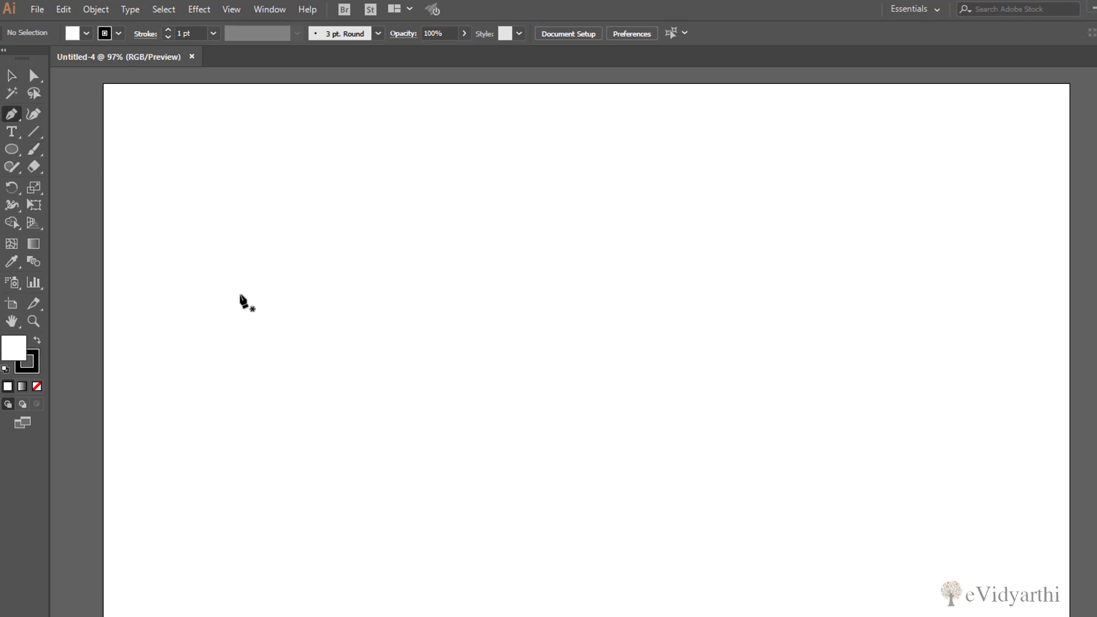
- Draw a closed Pen Tool path with a straight top and curved sides on the left
{"action": "left_click", "coordinate": [226, 272]}
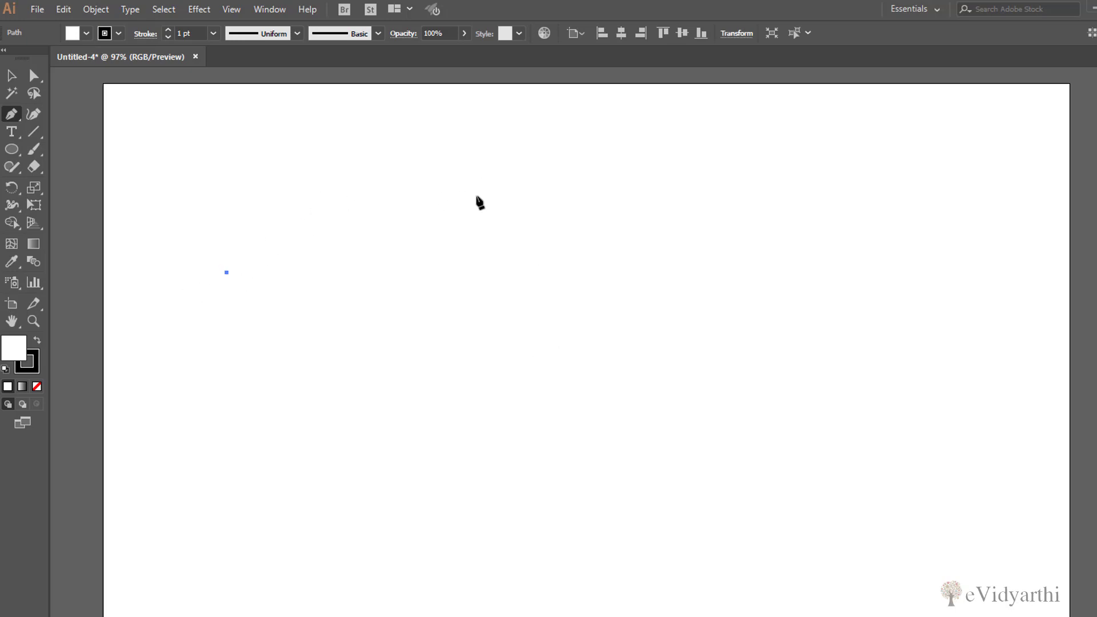
{"action": "mouse_move", "coordinate": [498, 348]}
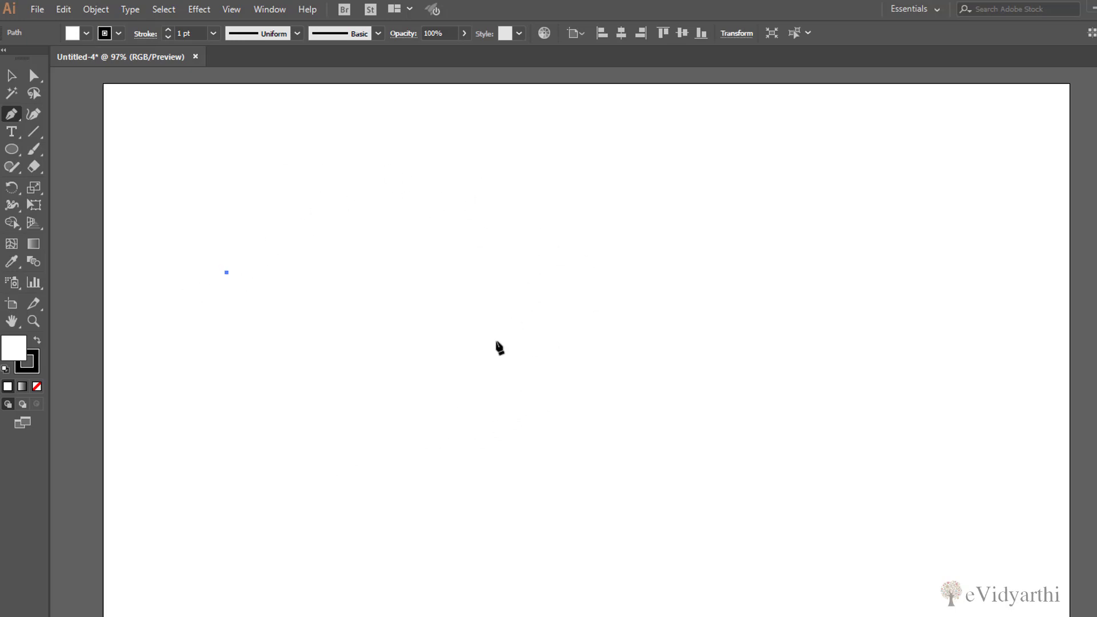
{"action": "mouse_move", "coordinate": [440, 390]}
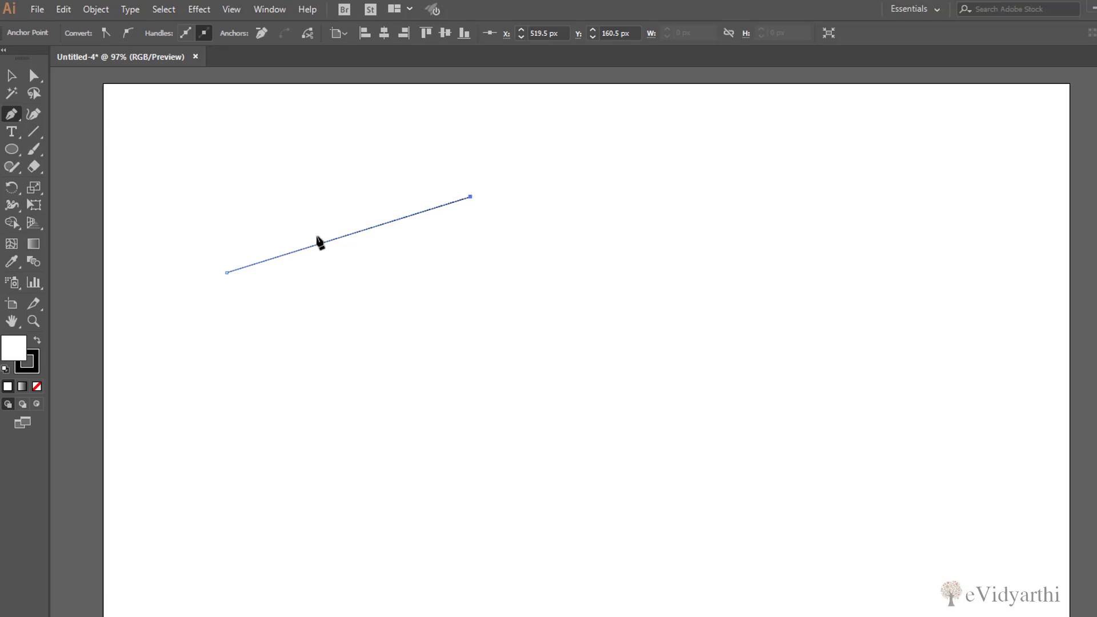
{"action": "mouse_move", "coordinate": [834, 292]}
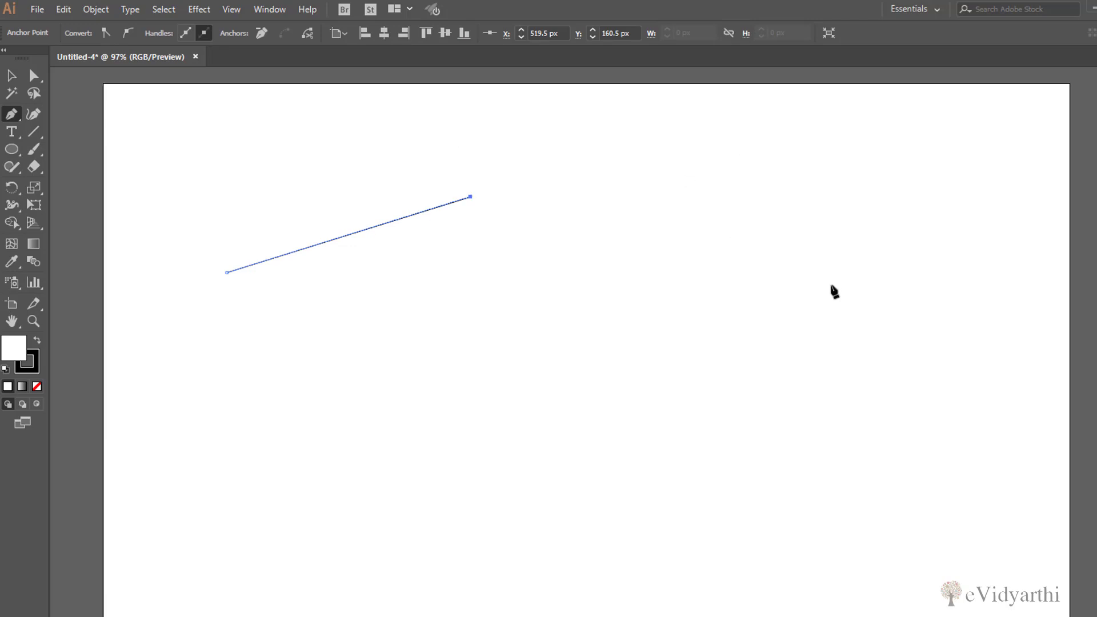
{"action": "mouse_move", "coordinate": [556, 398]}
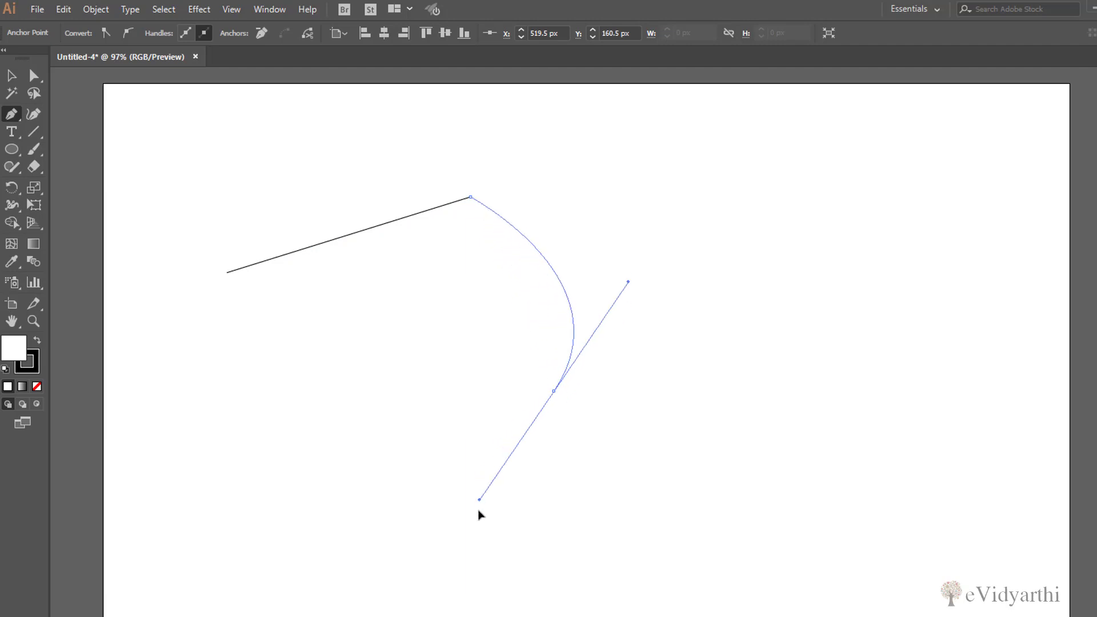
{"action": "left_click_drag", "start_coordinate": [479, 498], "coordinate": [445, 560]}
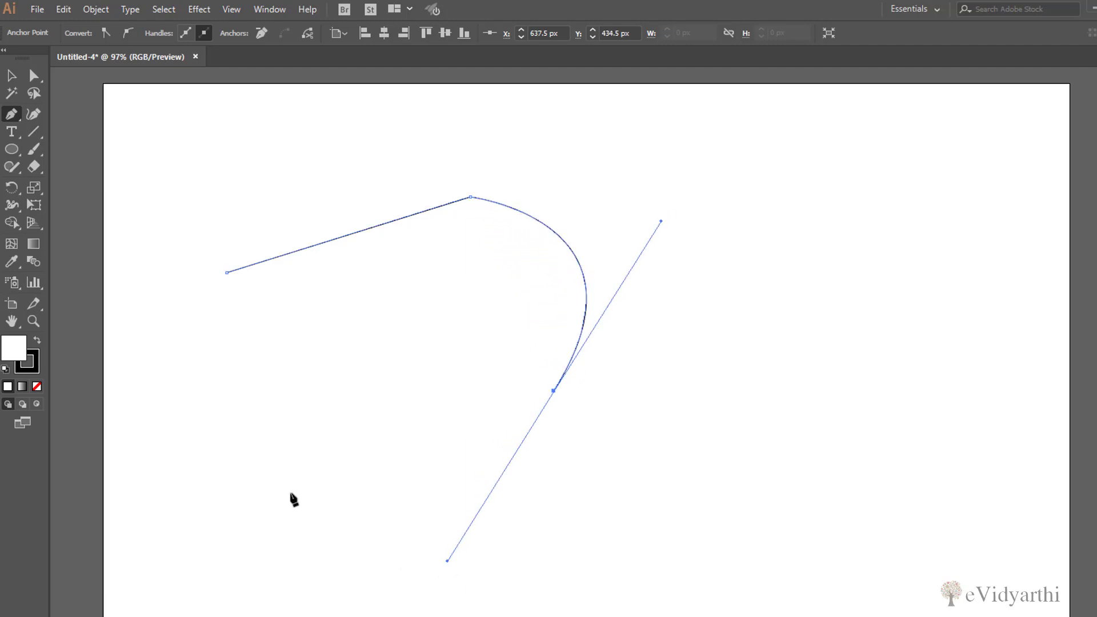
{"action": "mouse_move", "coordinate": [492, 485]}
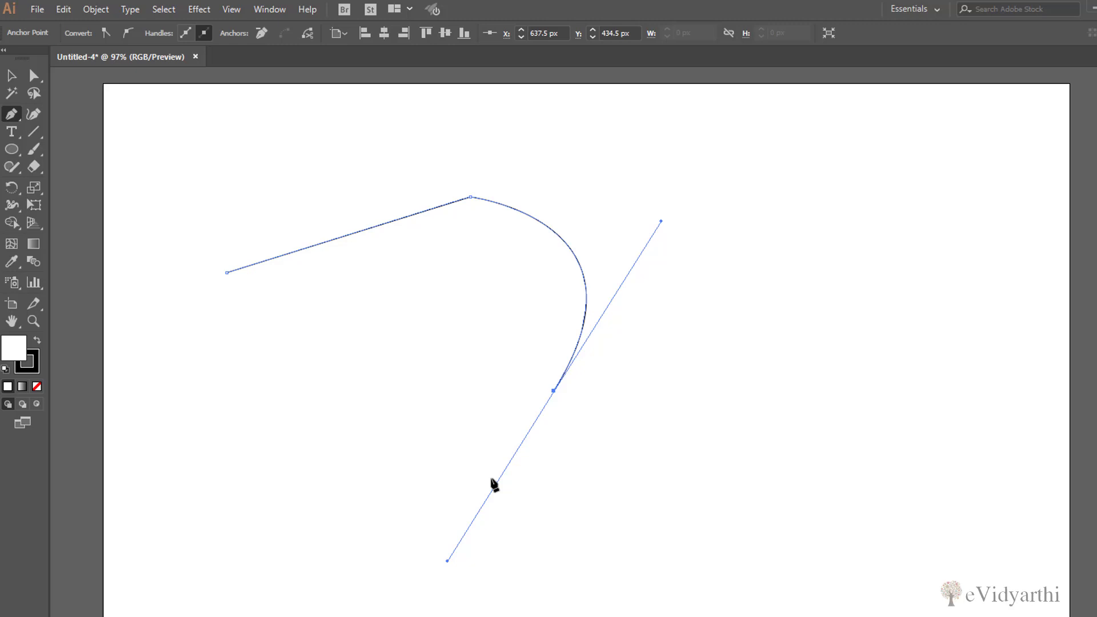
{"action": "mouse_move", "coordinate": [835, 371]}
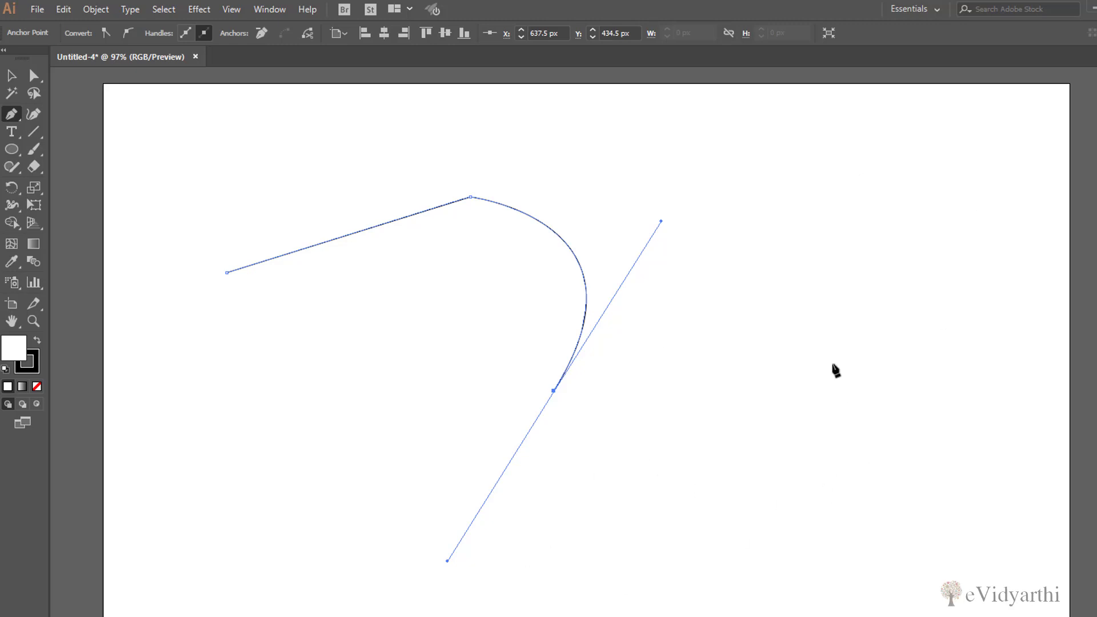
{"action": "mouse_move", "coordinate": [642, 459]}
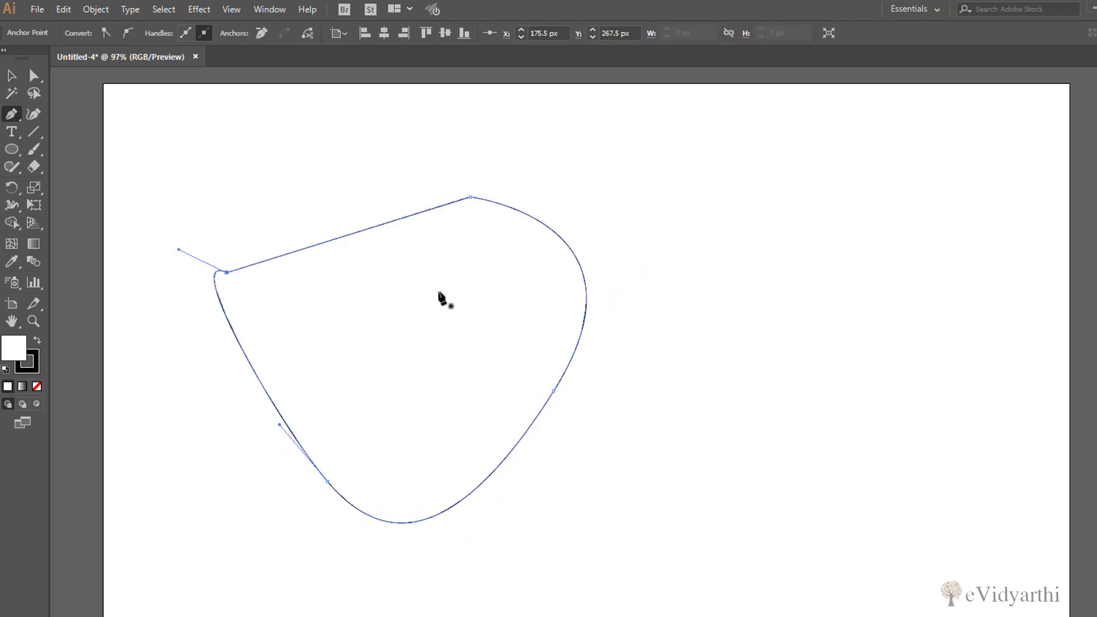
{"action": "left_click", "coordinate": [37, 9]}
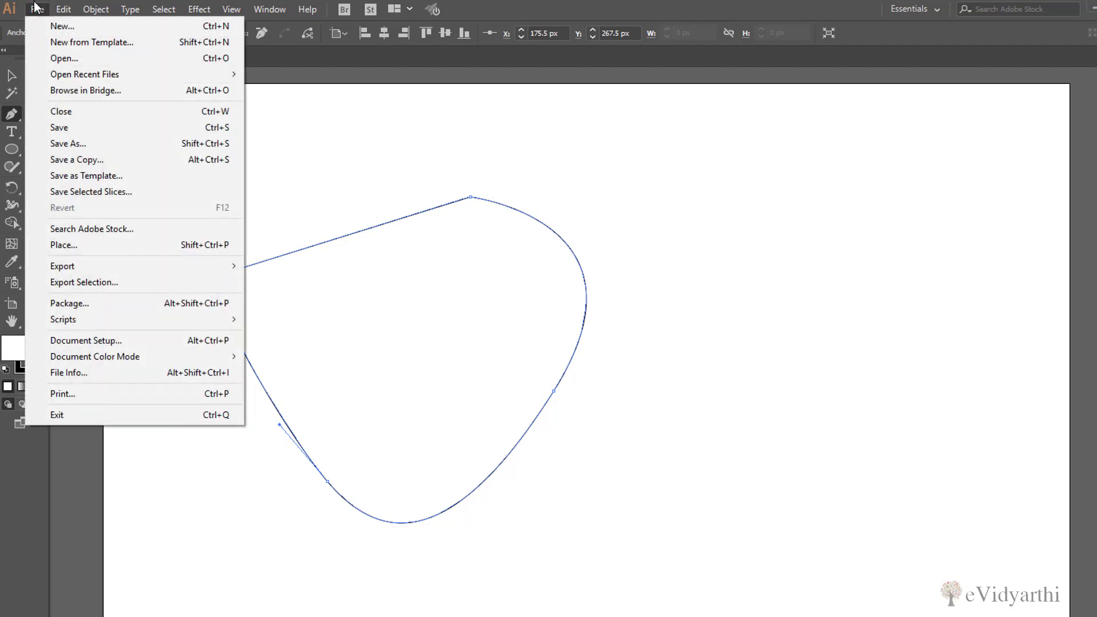
- Check Enable Rubber Band for Pen Tool in Selection & Anchor Display preferences
{"action": "left_click", "coordinate": [62, 9]}
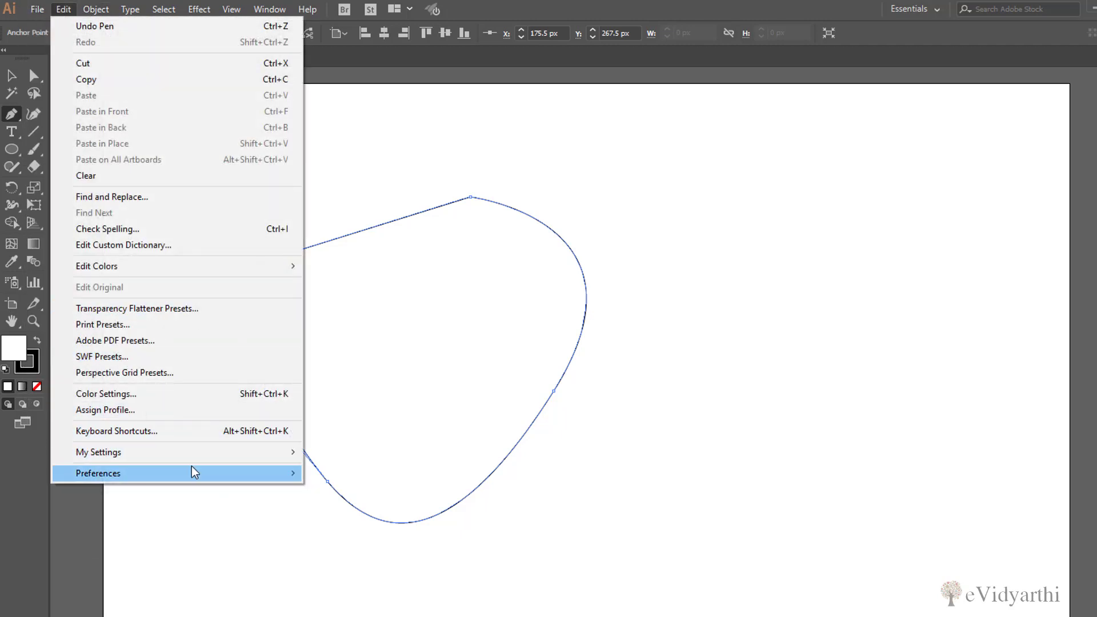
{"action": "left_click", "coordinate": [97, 473]}
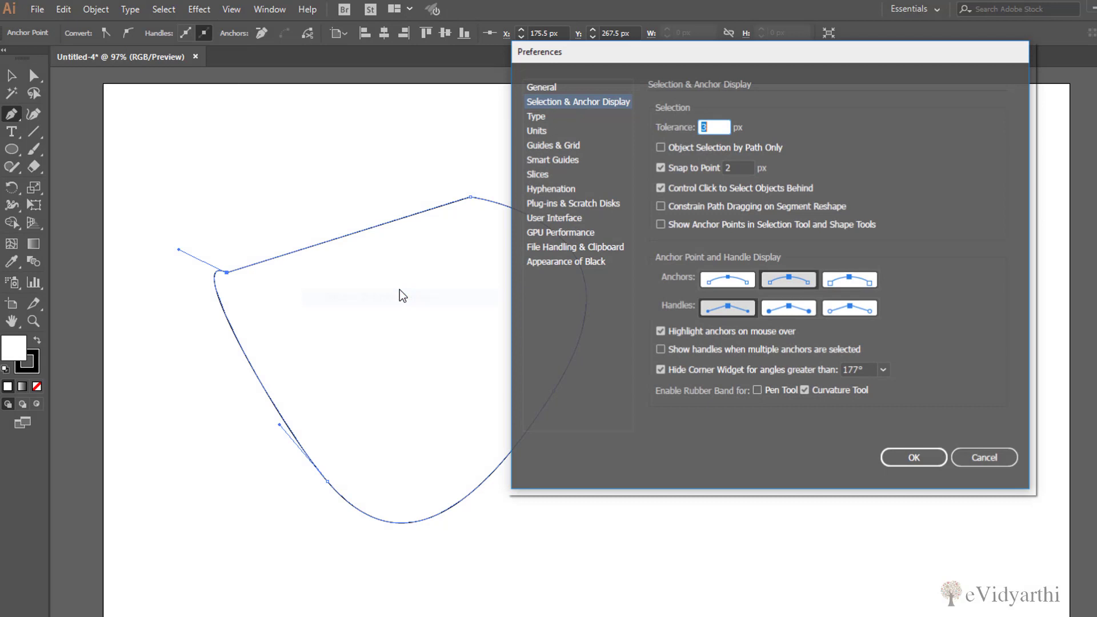
{"action": "left_click", "coordinate": [757, 390]}
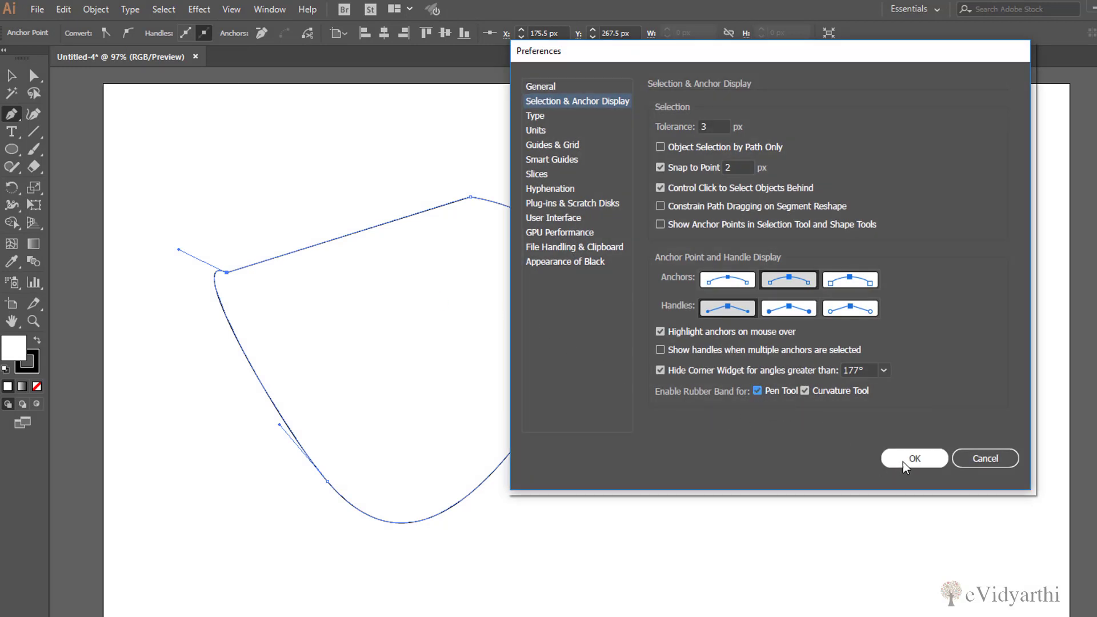
{"action": "left_click", "coordinate": [912, 458]}
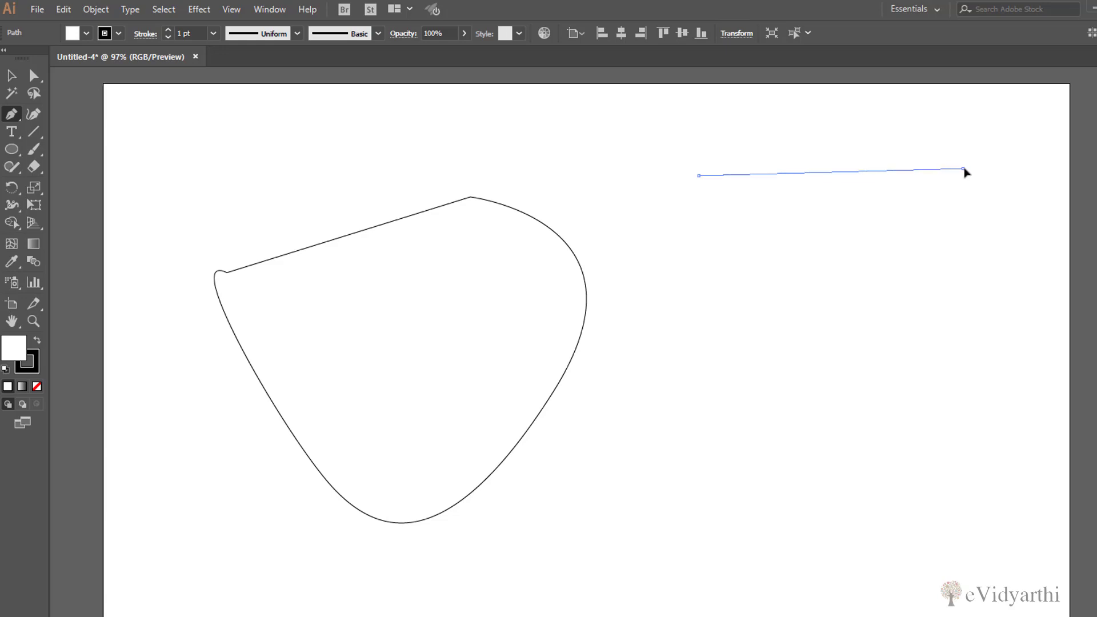
- Drag curved anchors to form the second rounded path on the artboard's right
{"action": "left_click_drag", "start_coordinate": [962, 171], "coordinate": [751, 440]}
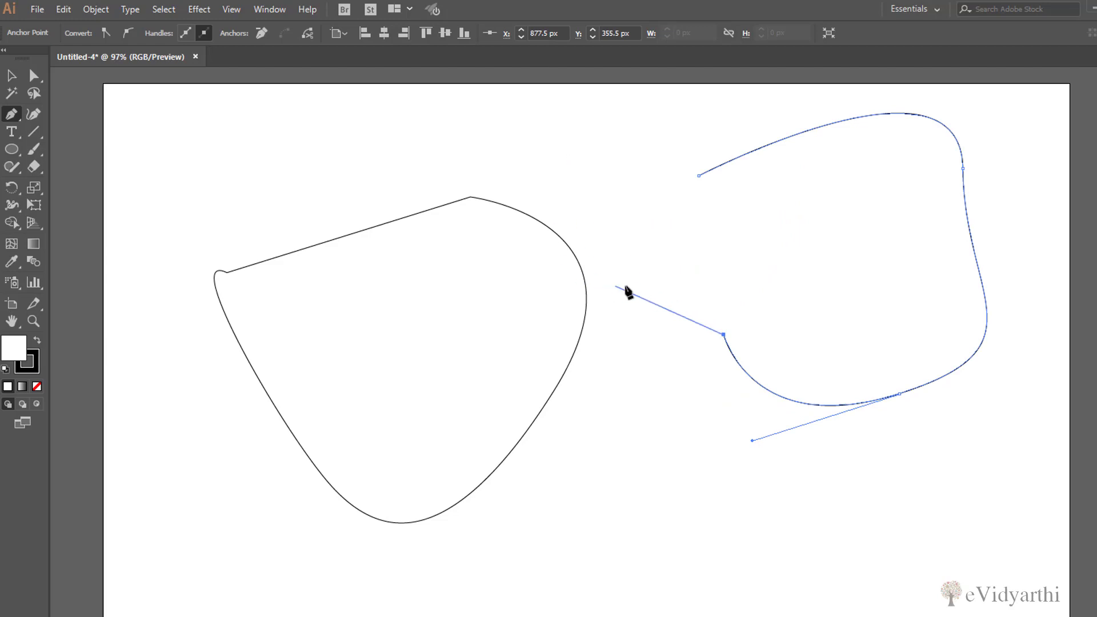
{"action": "left_click_drag", "start_coordinate": [626, 290], "coordinate": [698, 175]}
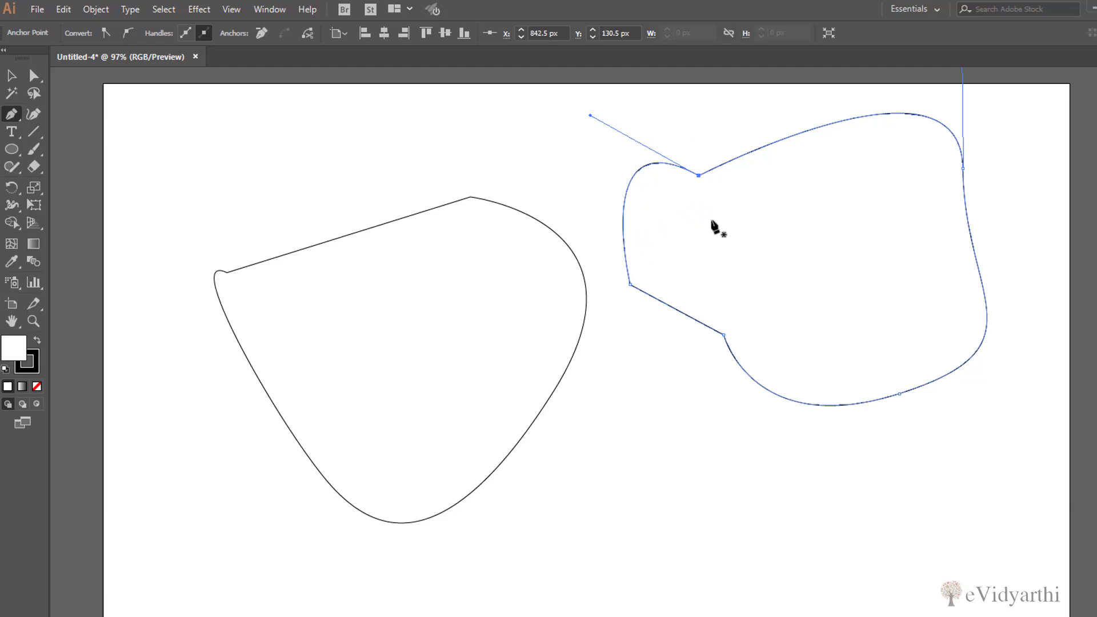
{"action": "mouse_move", "coordinate": [411, 358]}
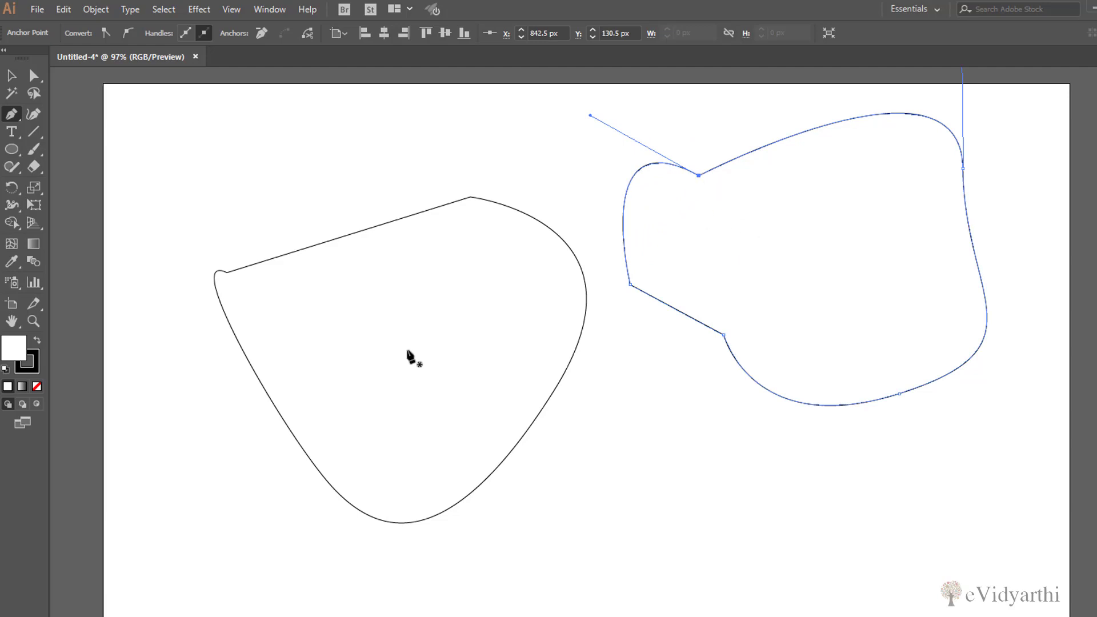
{"action": "mouse_move", "coordinate": [797, 290]}
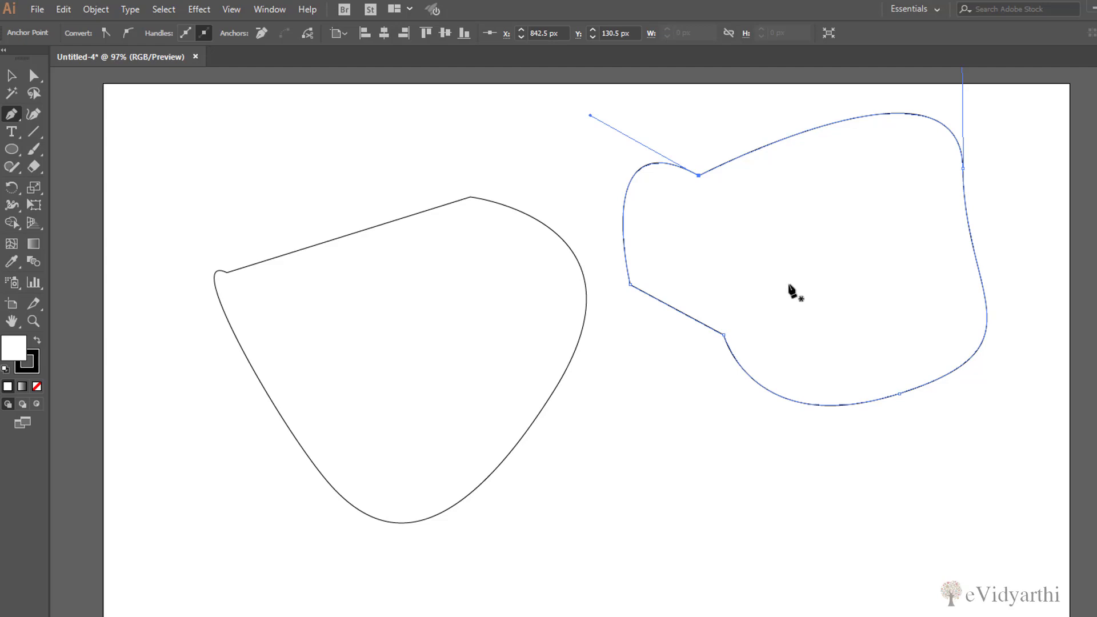
{"action": "mouse_move", "coordinate": [792, 293]}
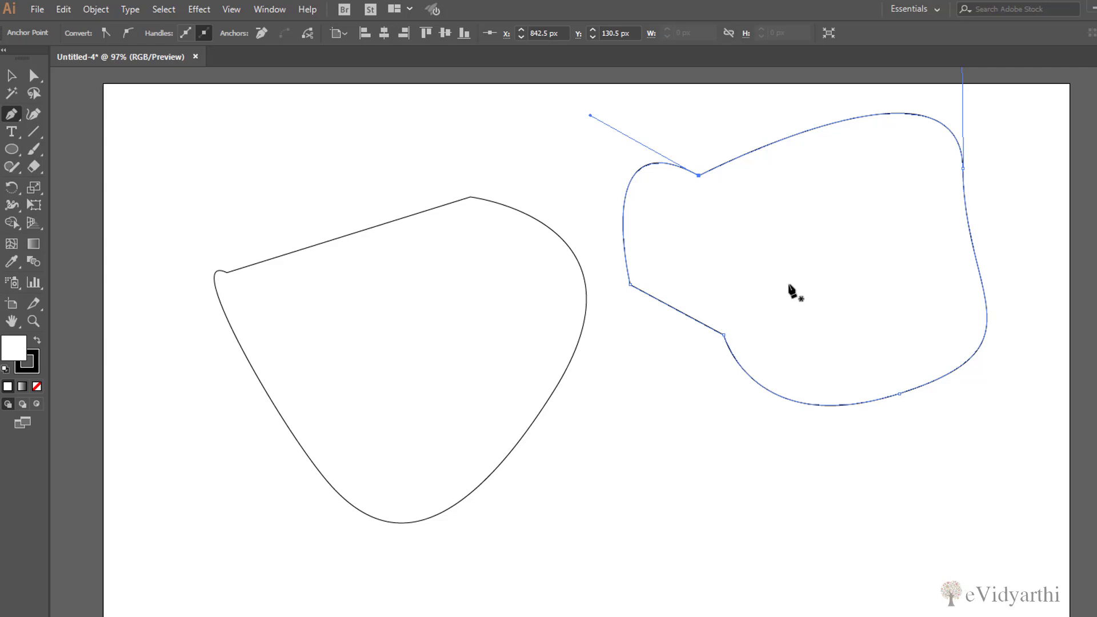
{"action": "mouse_move", "coordinate": [792, 292]}
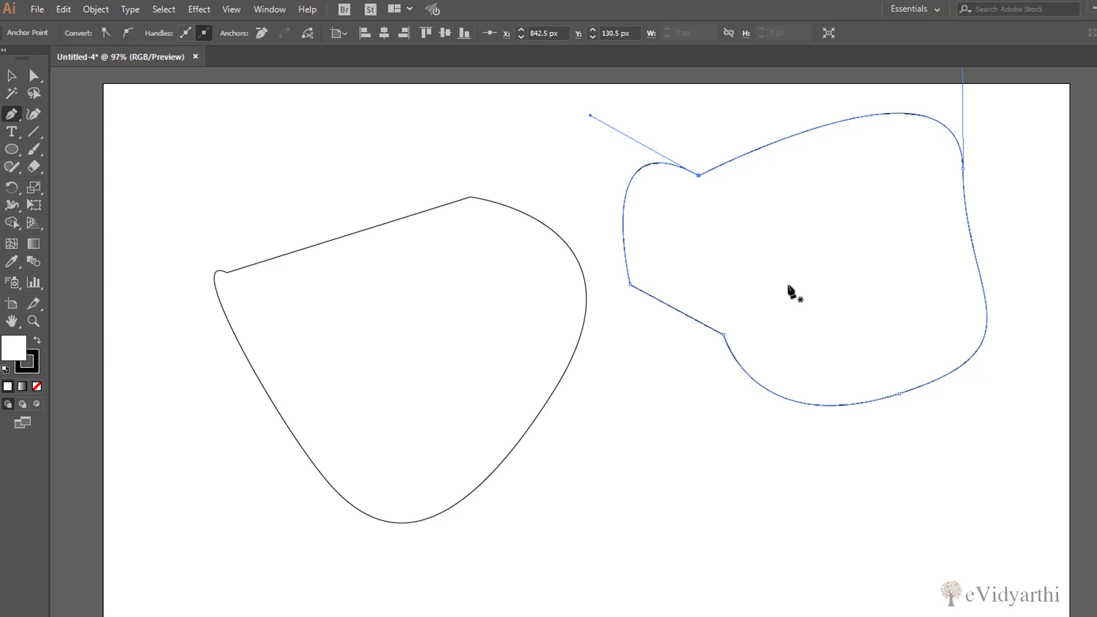